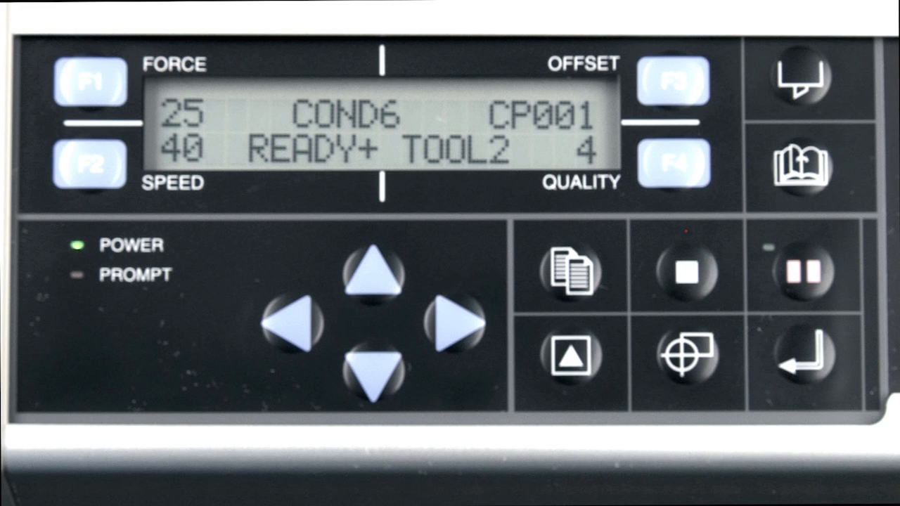
{"action": "left_click", "coordinate": [688, 272]}
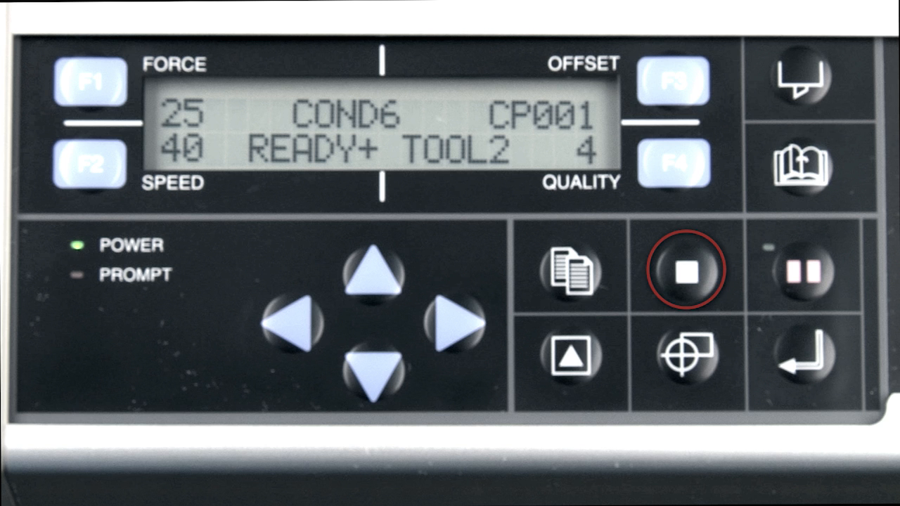